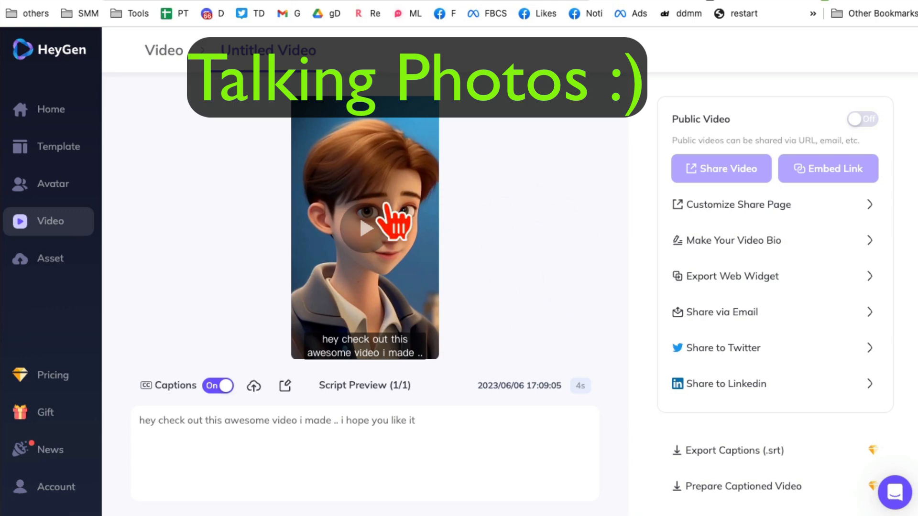
mouse_move(431, 257)
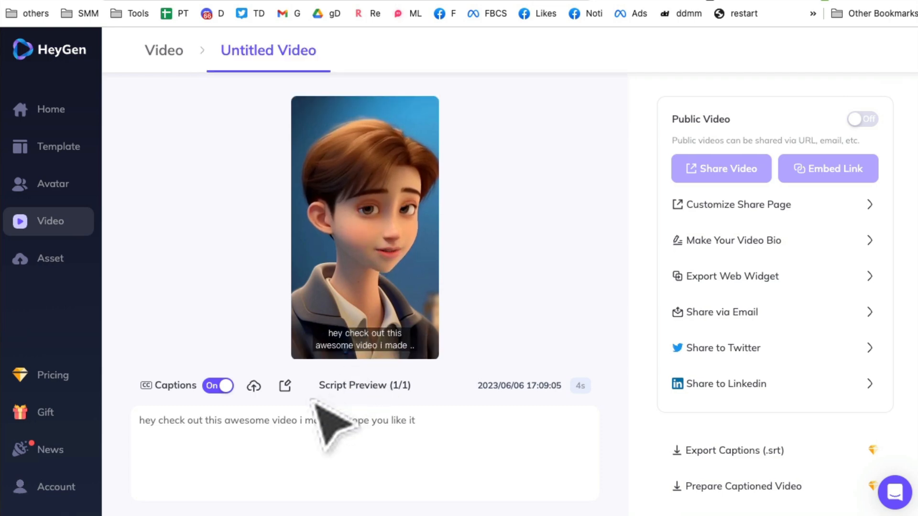
- Play back the finished captioned talking-photo video of the cartoon boy
left_click(364, 228)
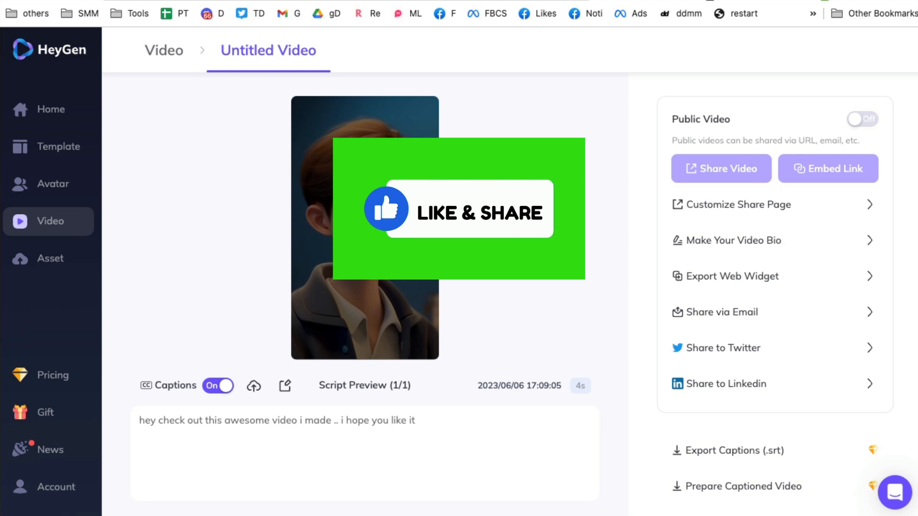
mouse_move(146, 237)
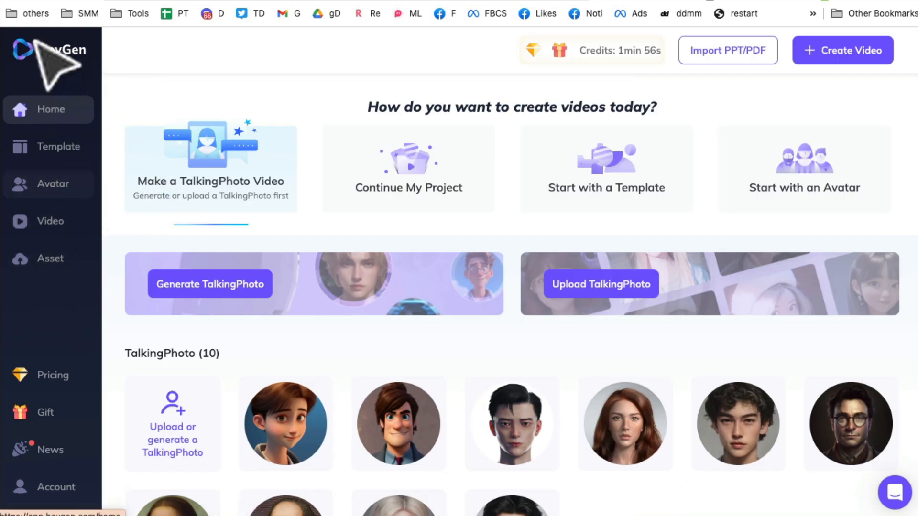
- Browse the Avatar Library, comparing Avatar Lite with the ten TalkingPhoto portraits
left_click(52, 184)
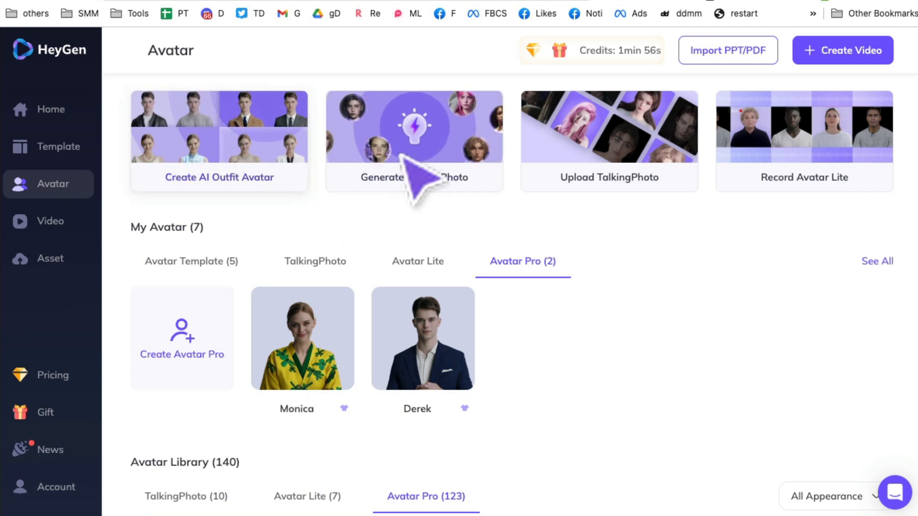
mouse_move(246, 223)
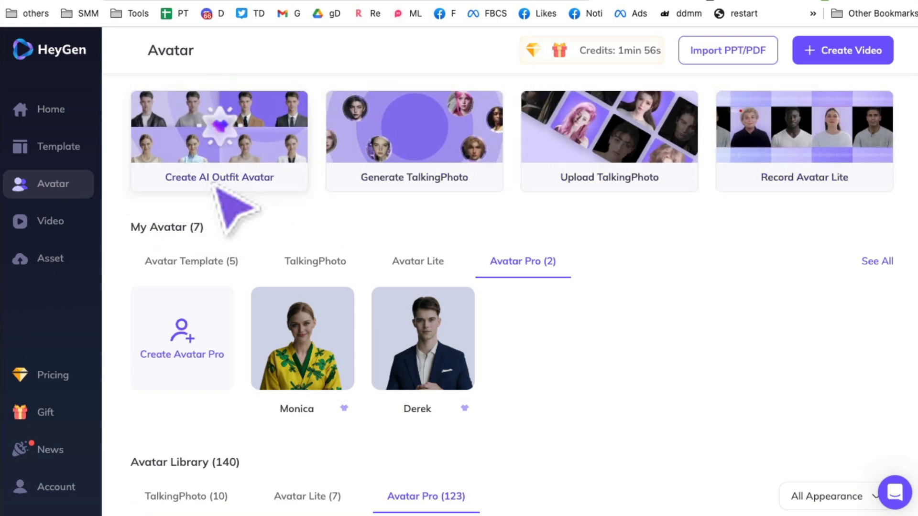
mouse_move(299, 205)
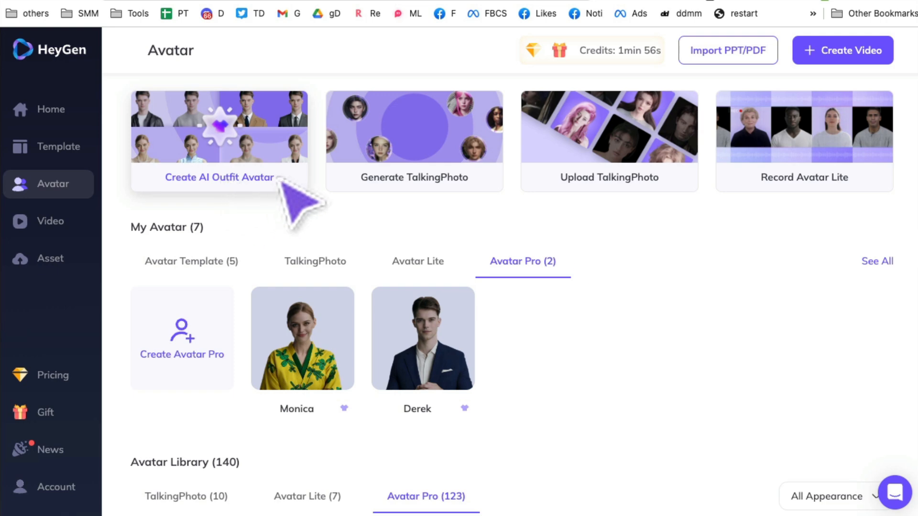
mouse_move(386, 141)
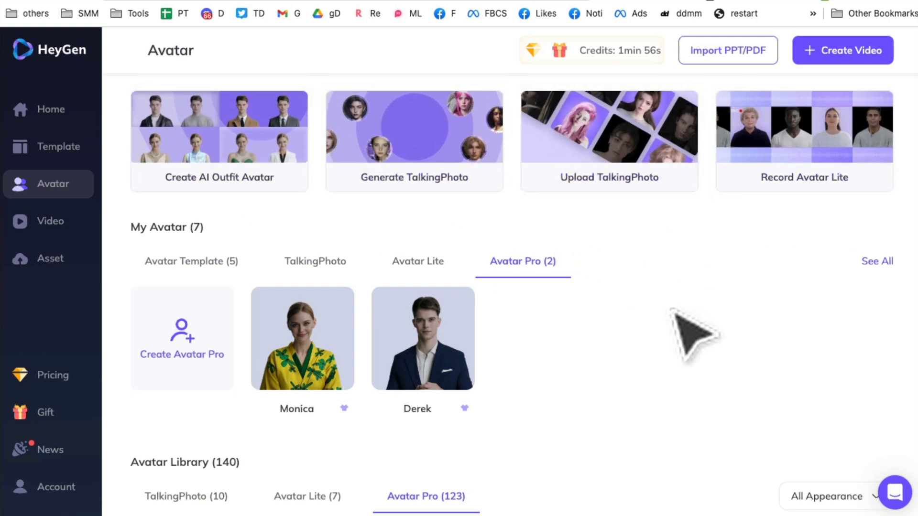
scroll("down", 3)
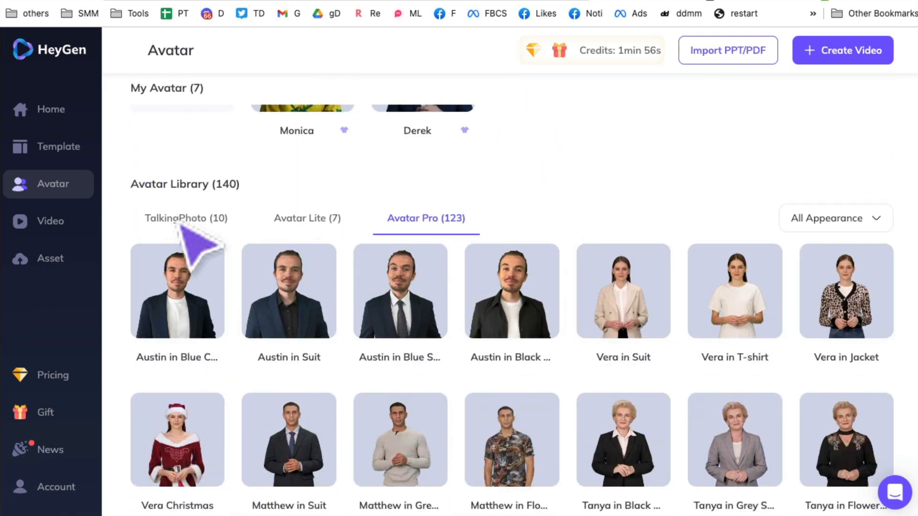
left_click(186, 219)
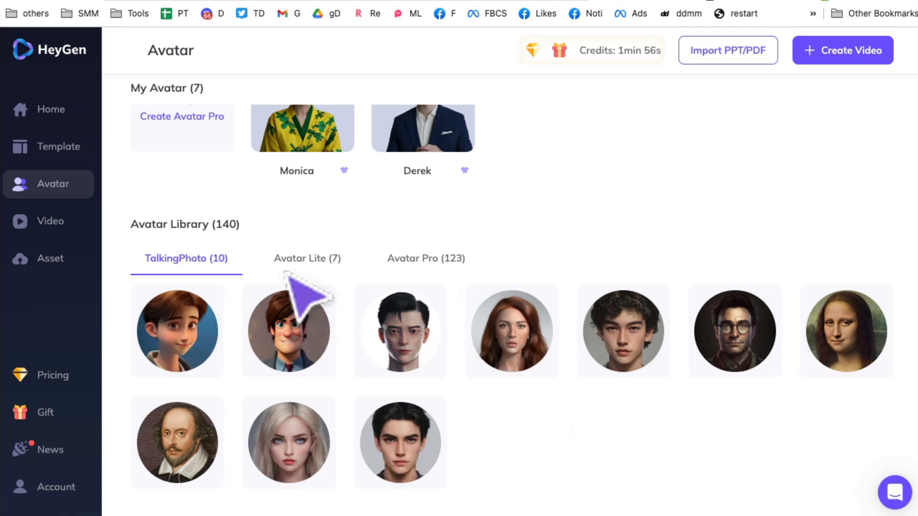
left_click(307, 258)
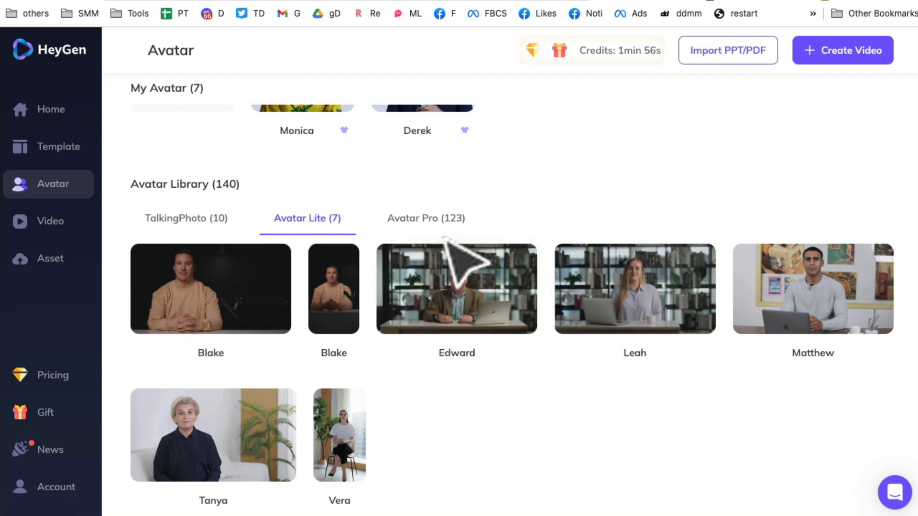
left_click(427, 219)
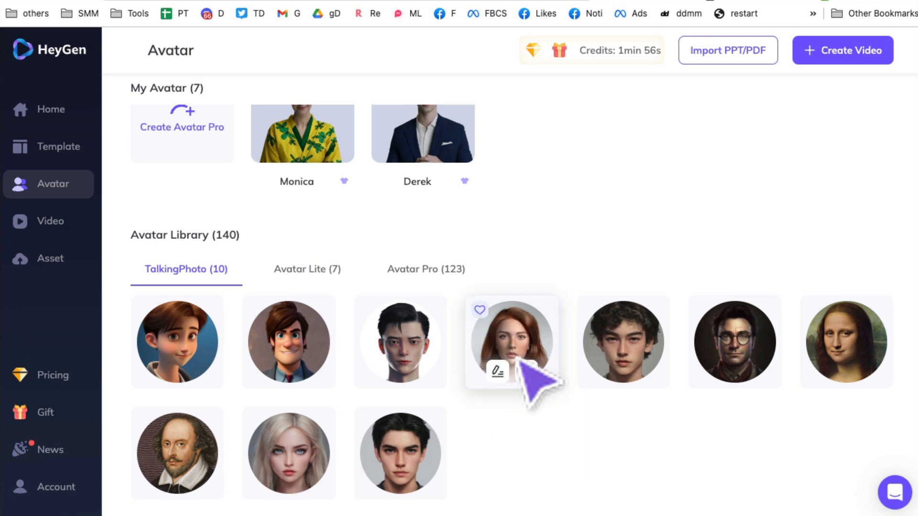
- Start a new video from the red-haired woman's talking photo, showing Landscape/Portrait choices
left_click(511, 343)
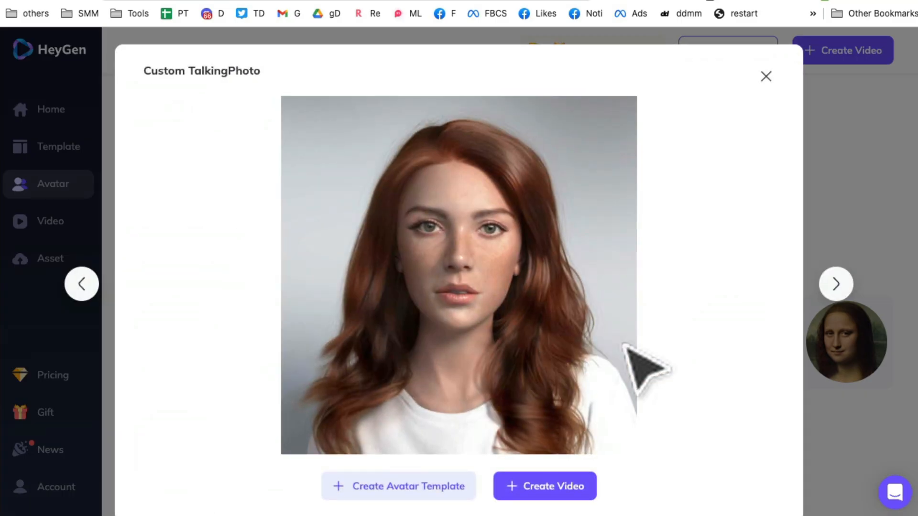
mouse_move(232, 100)
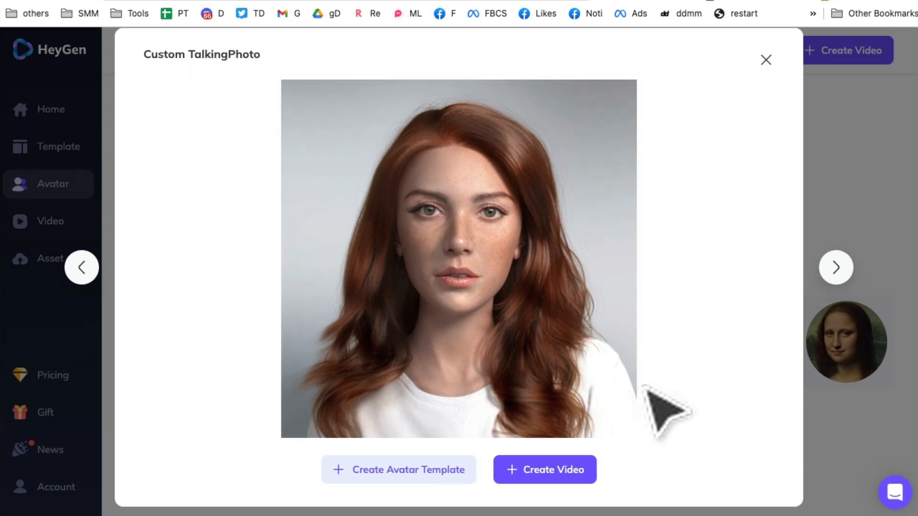
left_click(545, 470)
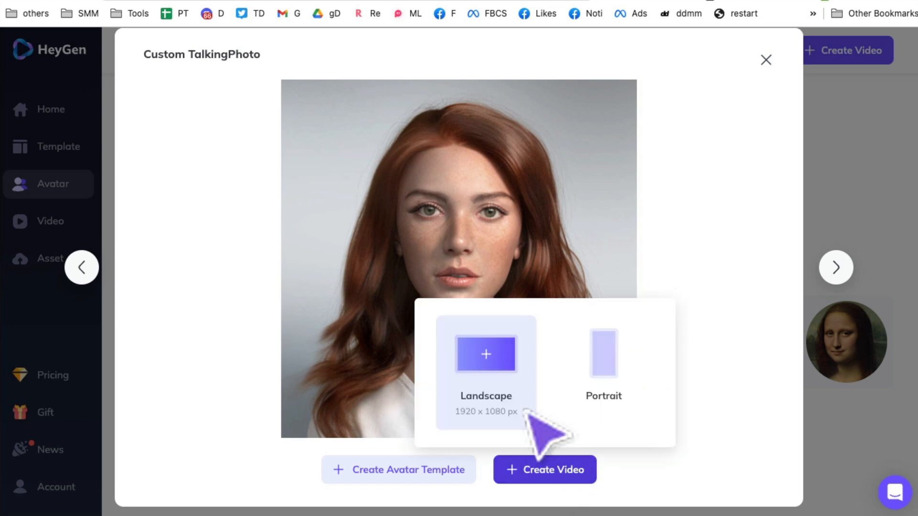
mouse_move(499, 407)
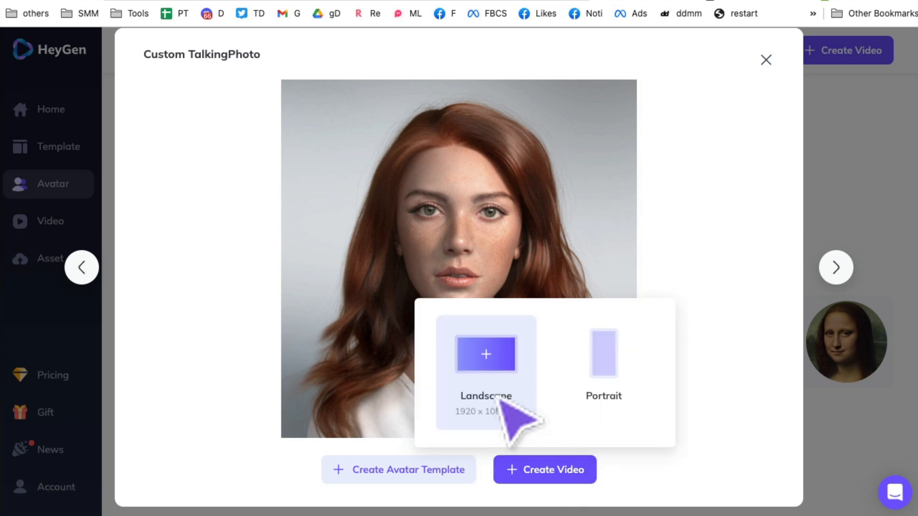
mouse_move(480, 411)
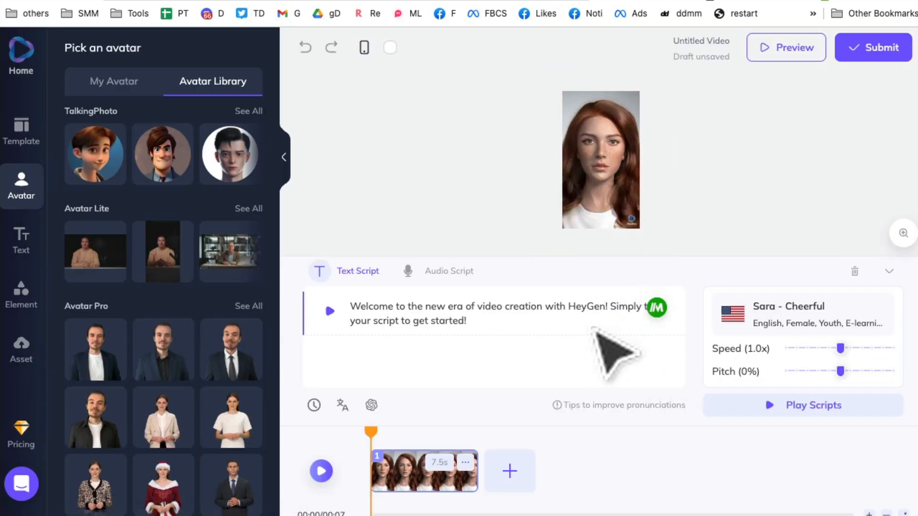
mouse_move(694, 225)
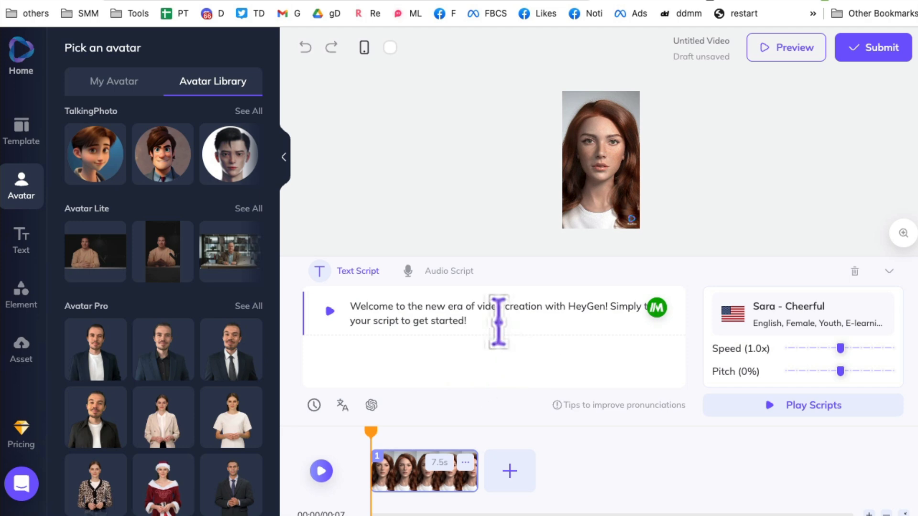
- Replace the default script with "hey how are you? look at this awesome video"
type("h")
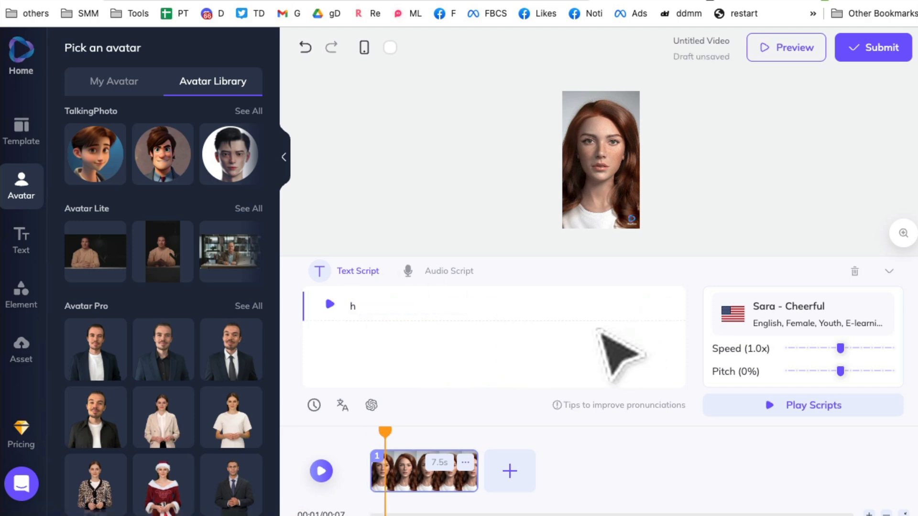
type("ey how are you? look at this awesome")
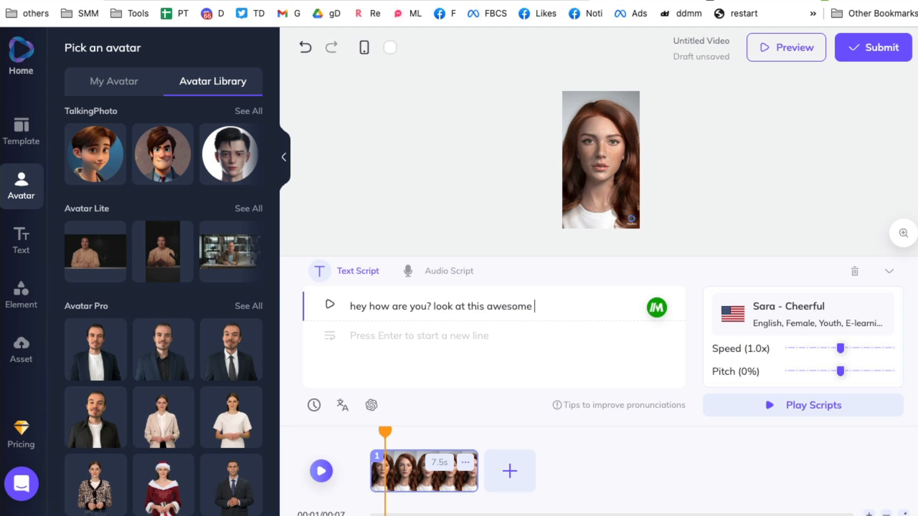
type("video")
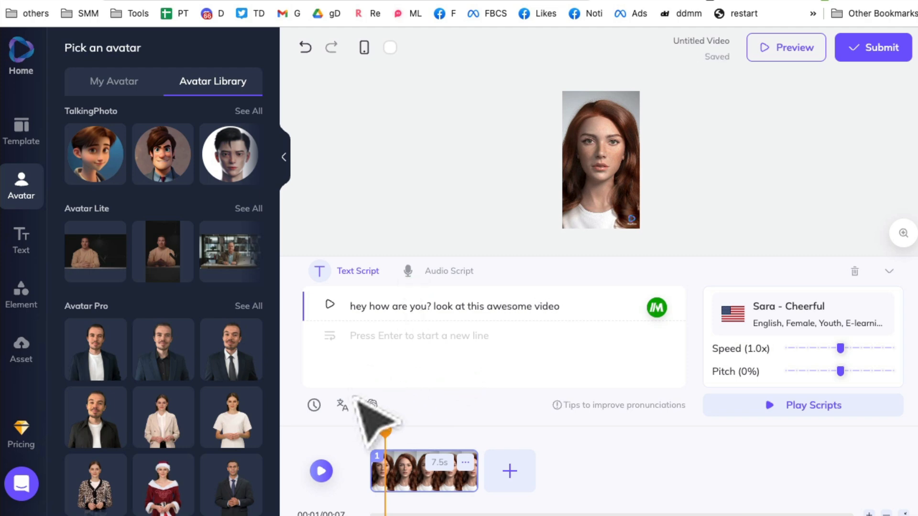
mouse_move(370, 406)
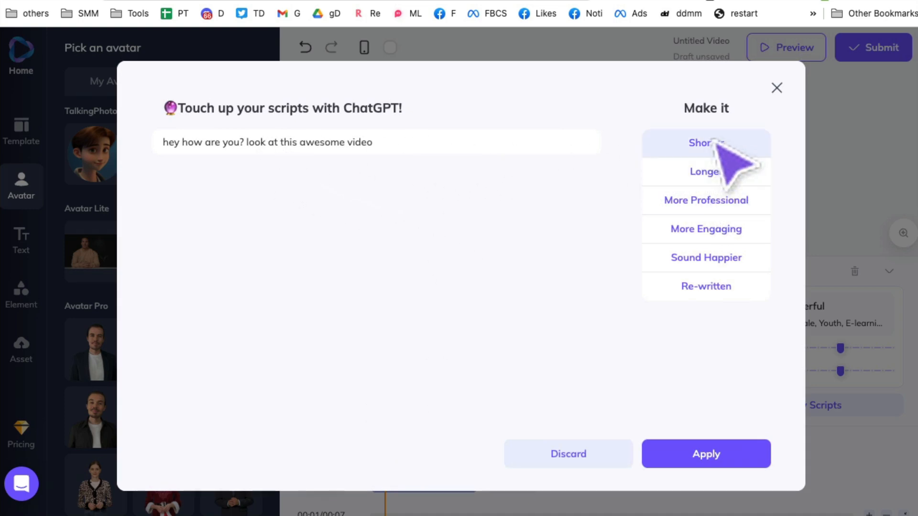
mouse_move(706, 200)
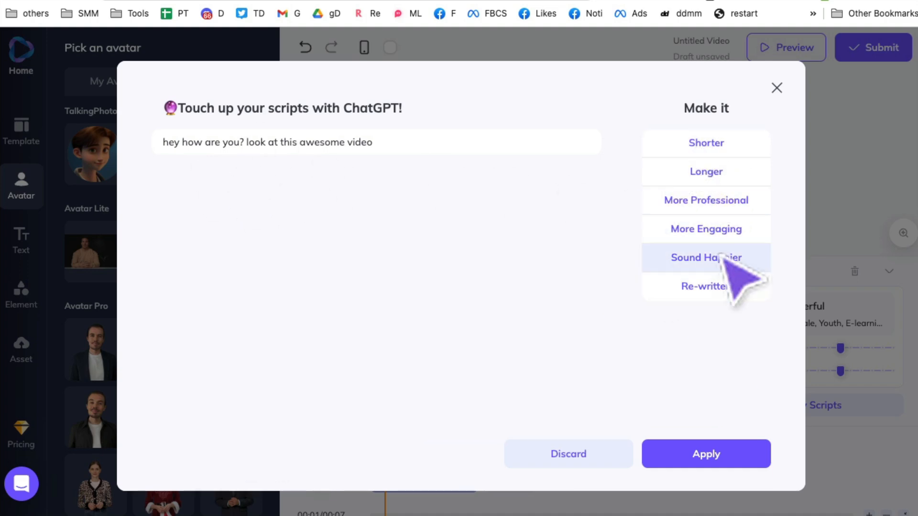
mouse_move(706, 171)
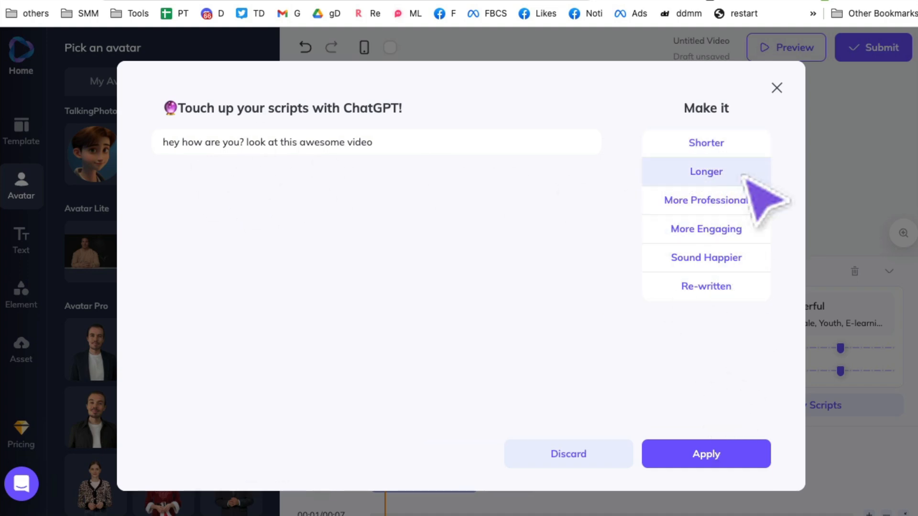
- Discard the ChatGPT rewrite and return to editing the original script line
left_click(776, 88)
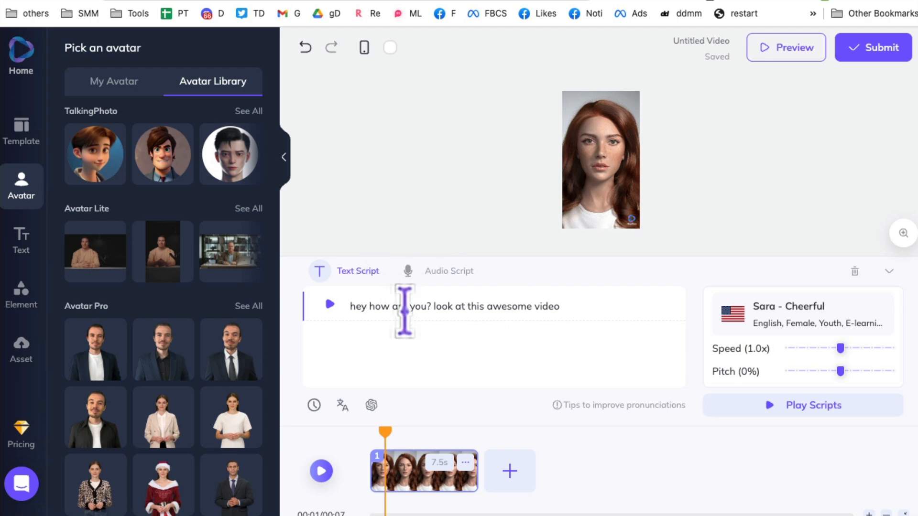
left_click(448, 271)
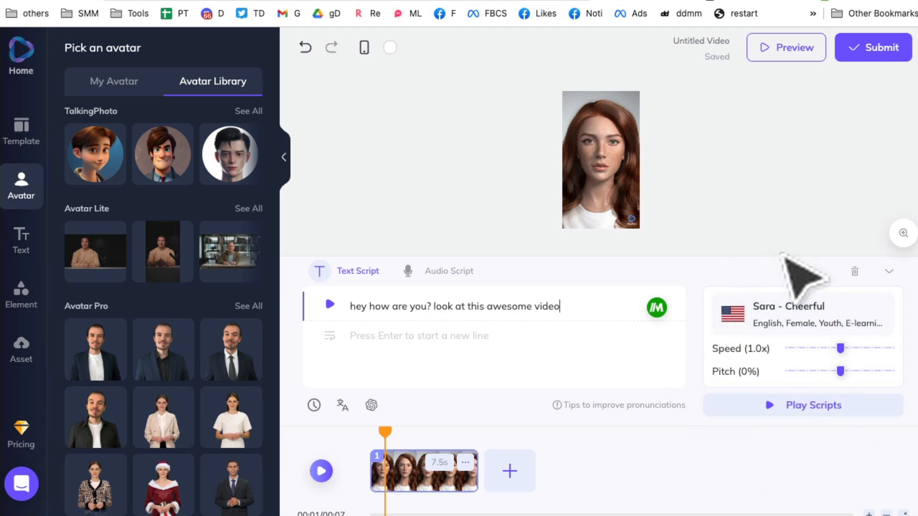
left_click(788, 306)
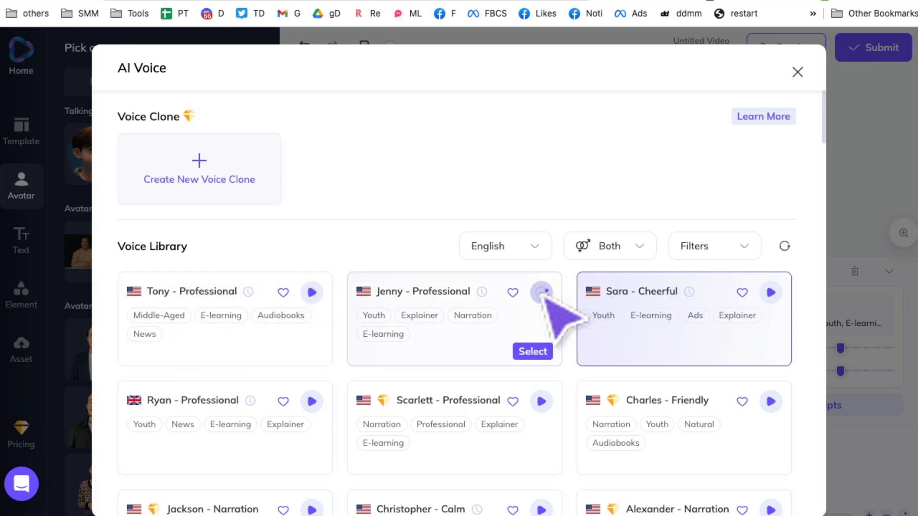
left_click(504, 246)
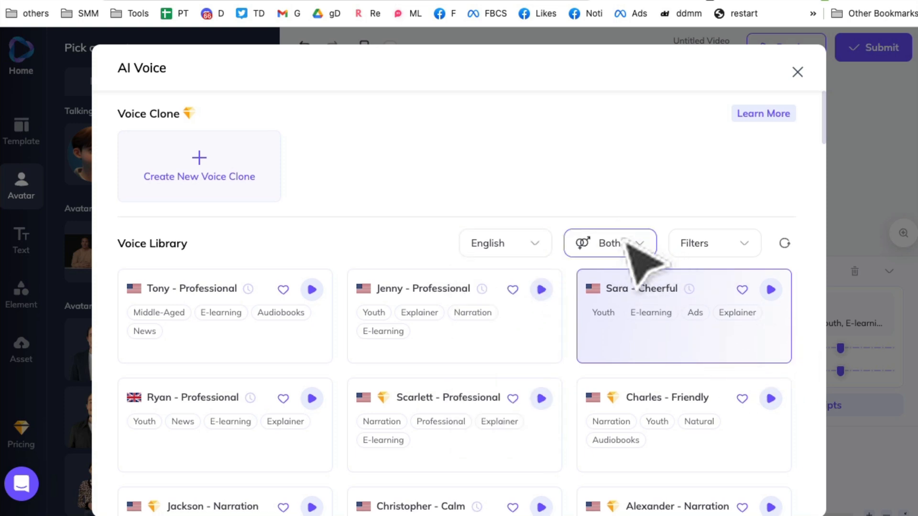
mouse_move(550, 361)
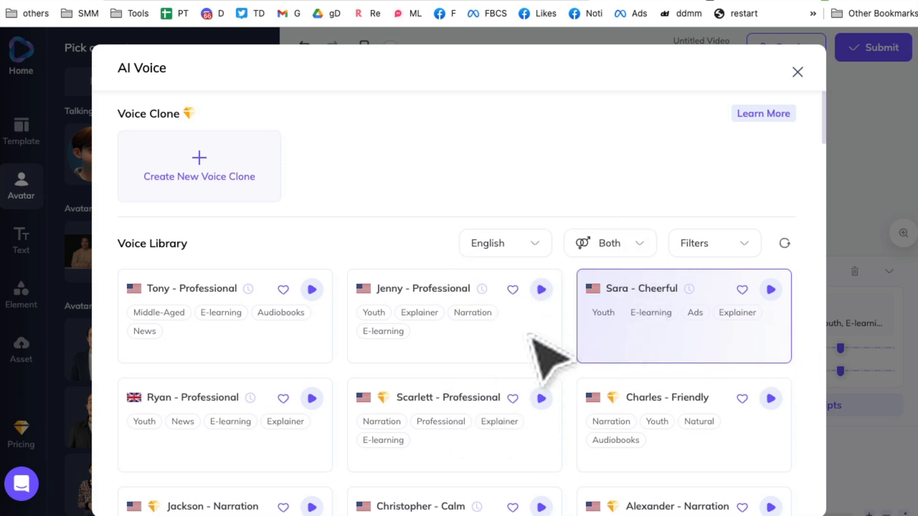
left_click(770, 289)
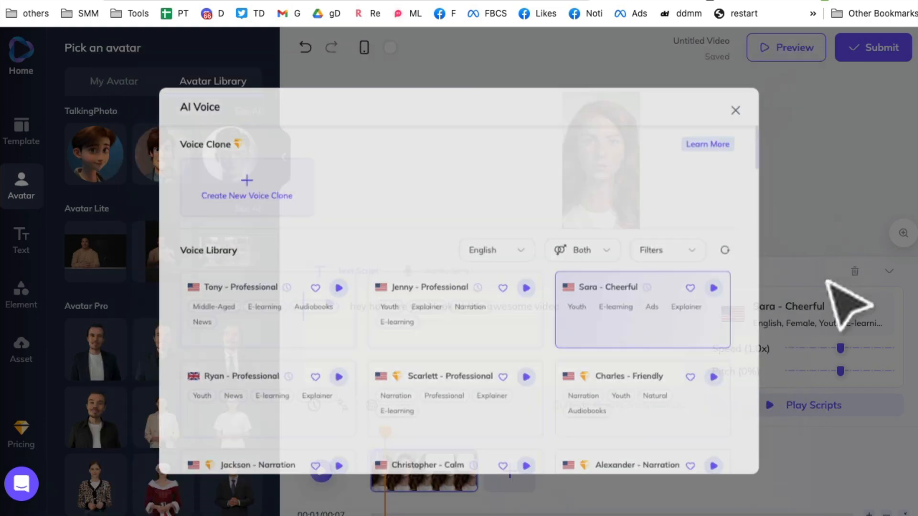
- Preview the red-haired woman's portrait video, playing and pausing it
left_click(735, 110)
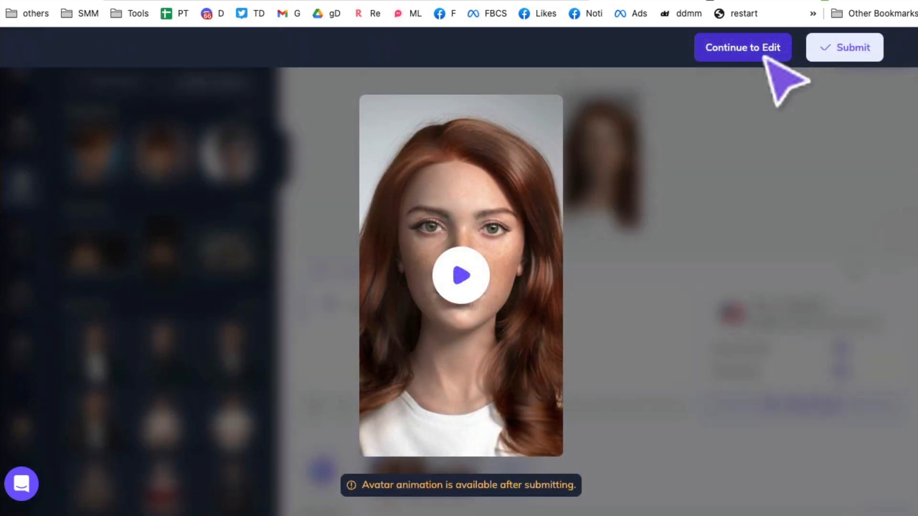
left_click(461, 275)
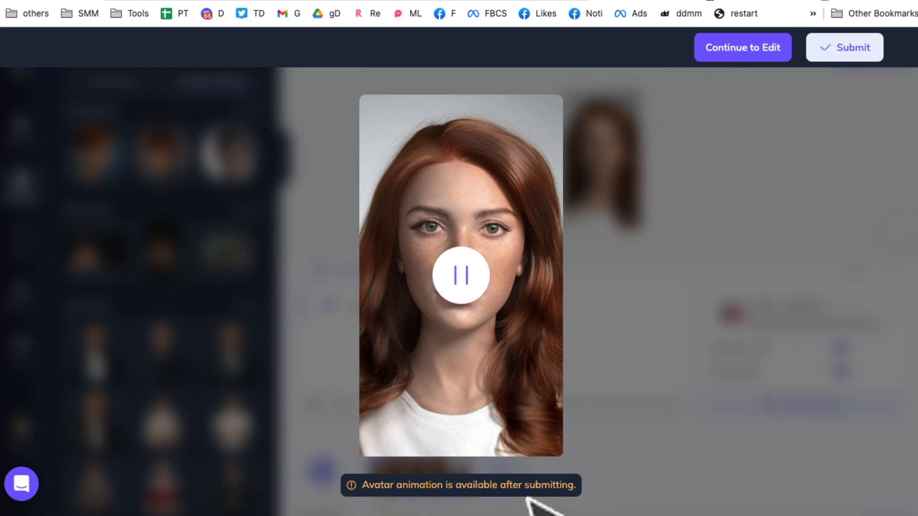
left_click(461, 276)
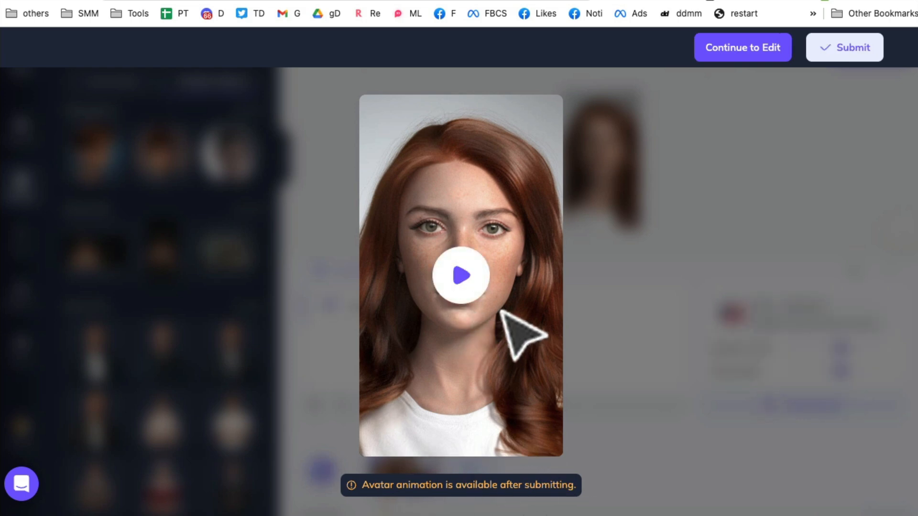
mouse_move(651, 360)
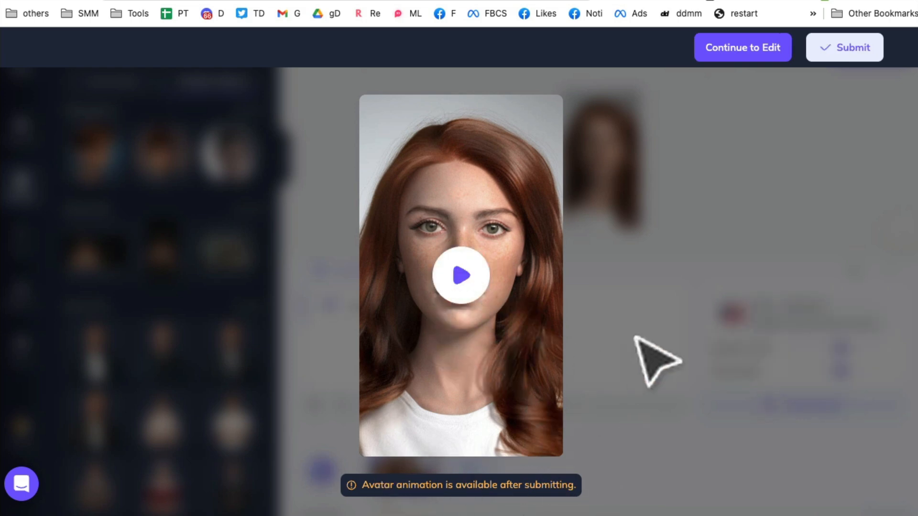
- Submit the 4-second video for production, confirming the credit spend
left_click(742, 47)
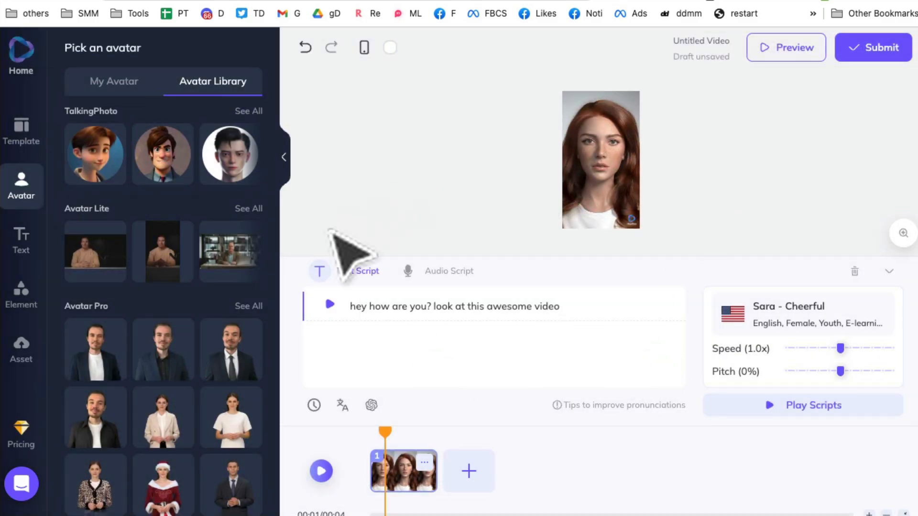
mouse_move(838, 97)
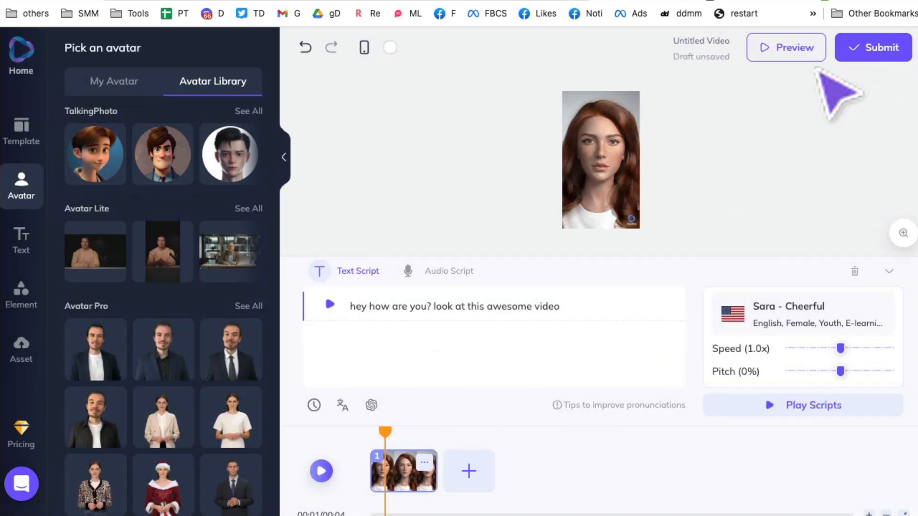
left_click(873, 48)
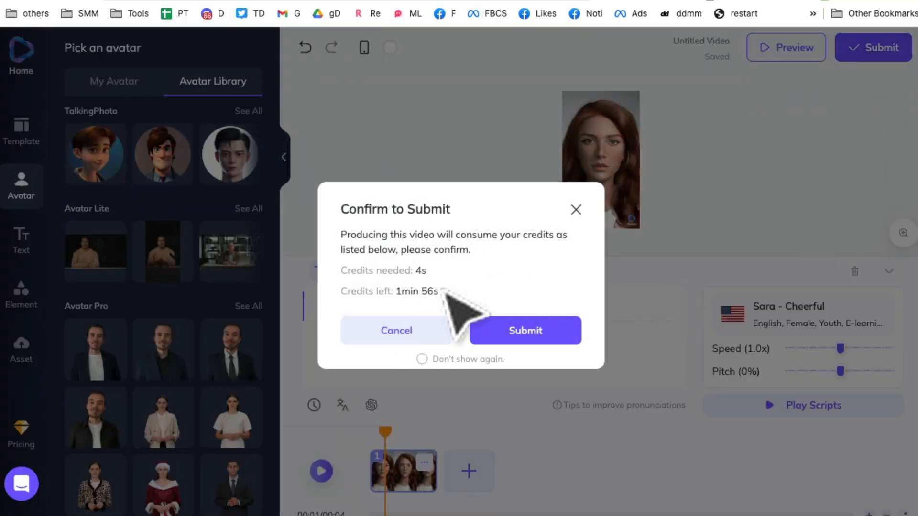
mouse_move(577, 375)
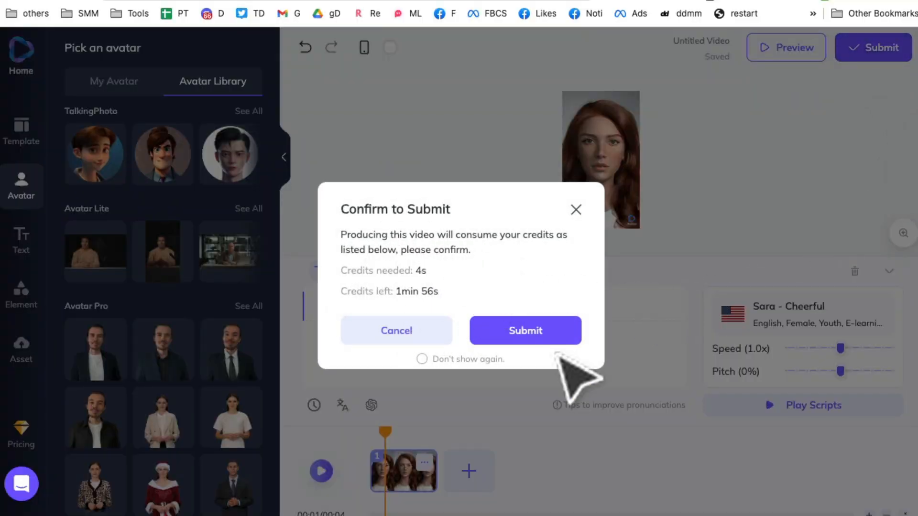
left_click(525, 330)
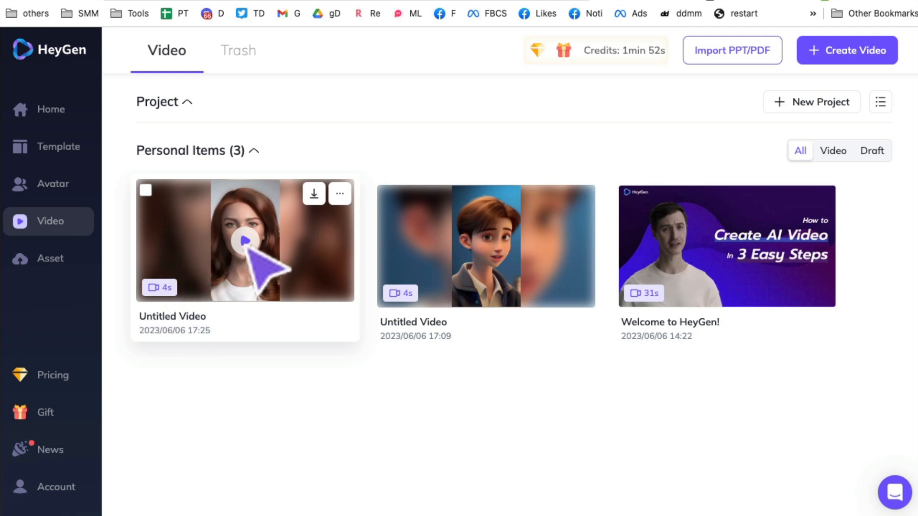
- Play the newly produced Untitled Video of the red-haired woman with captions
left_click(245, 240)
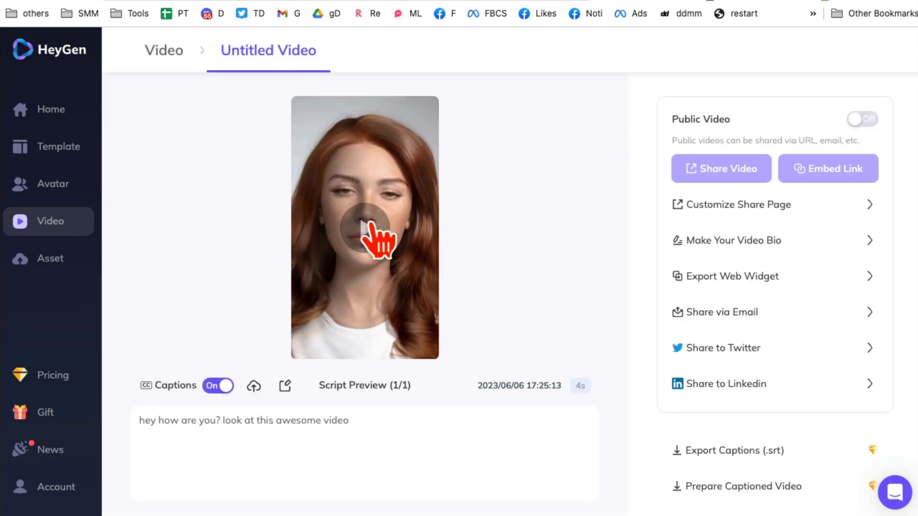
left_click(364, 228)
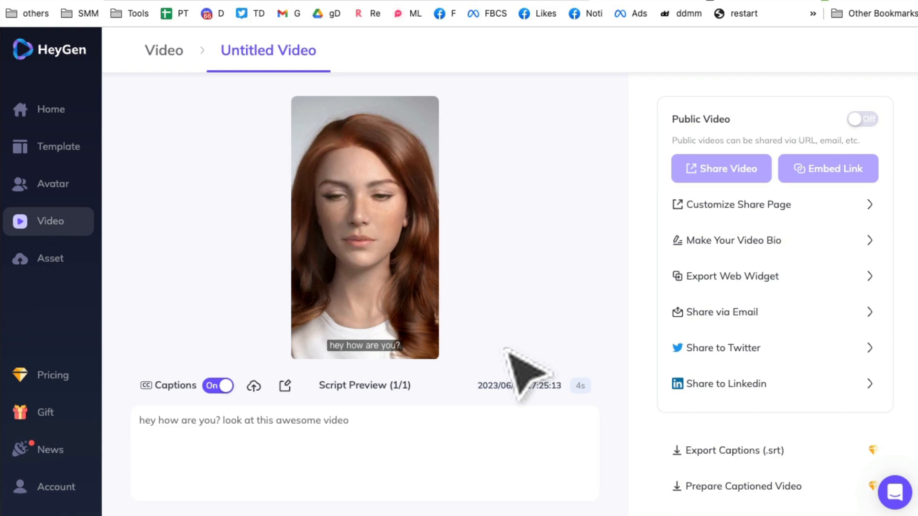
left_click(365, 228)
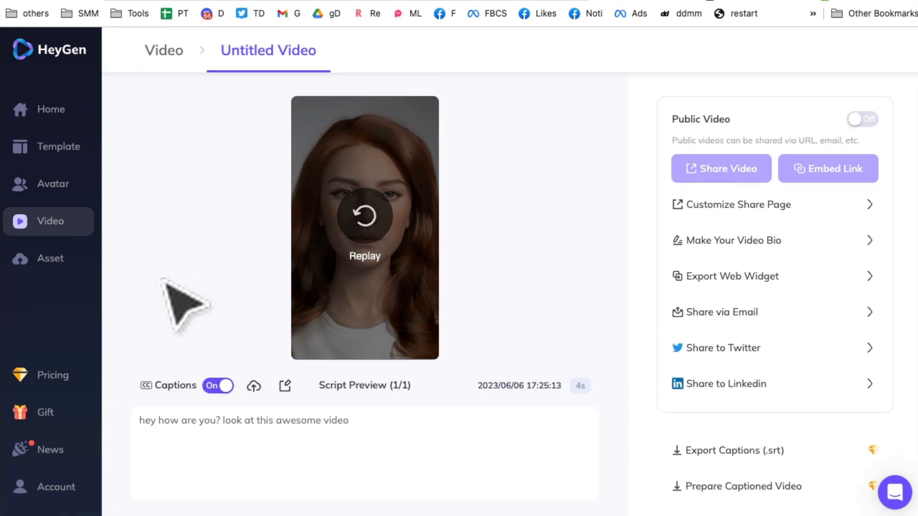
mouse_move(64, 187)
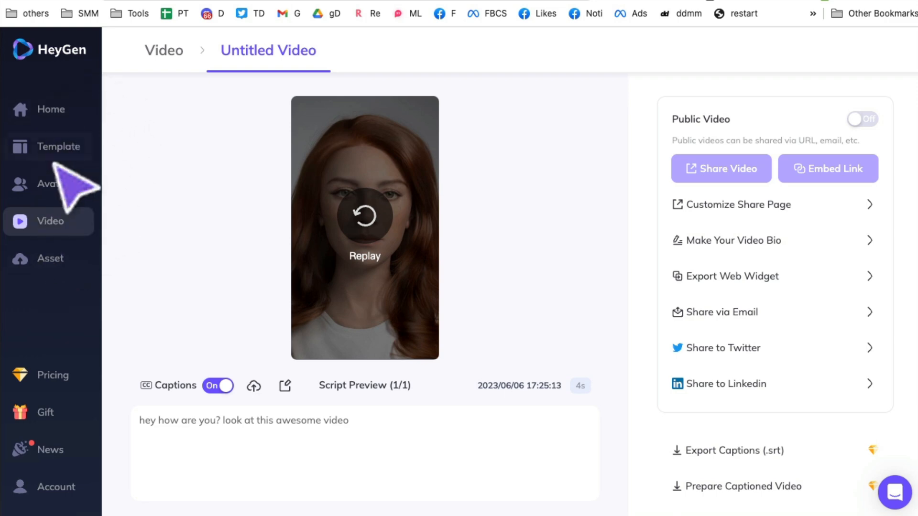
- Browse the template gallery down to the Furniture Shop template and preview it
left_click(57, 146)
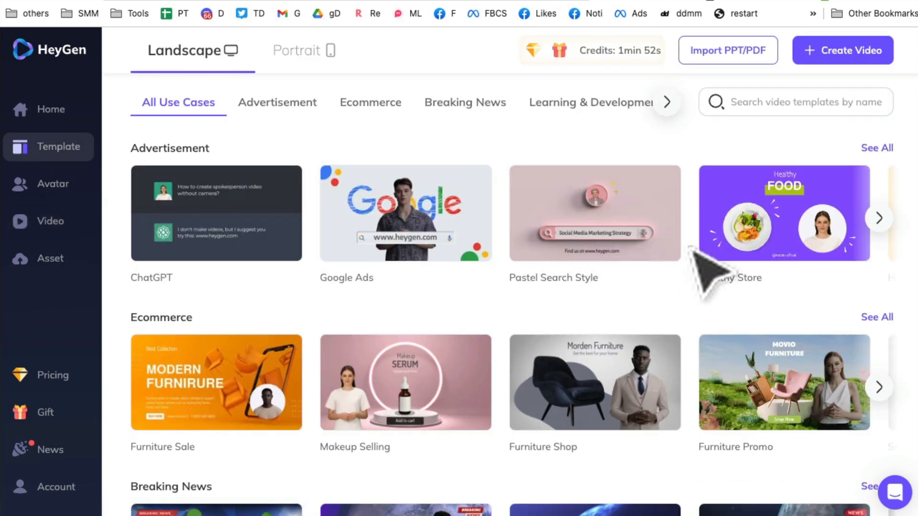
scroll("down", 3)
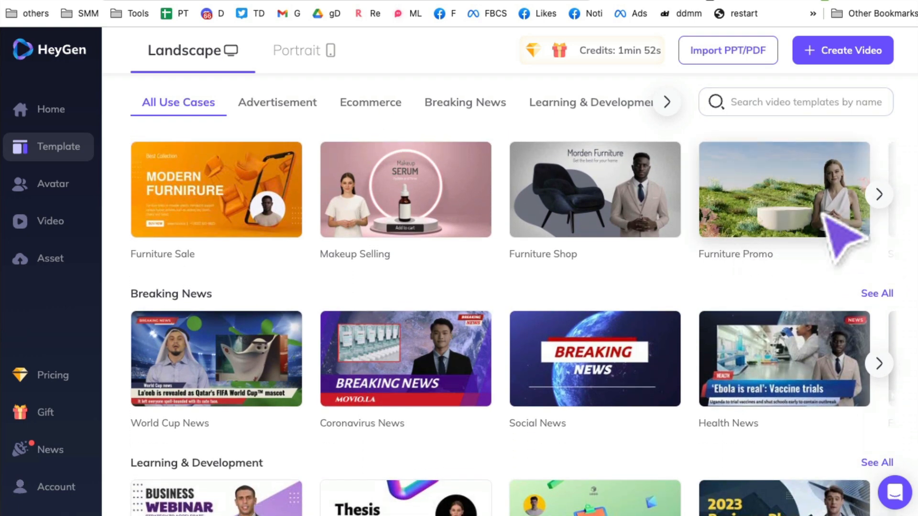
mouse_move(808, 204)
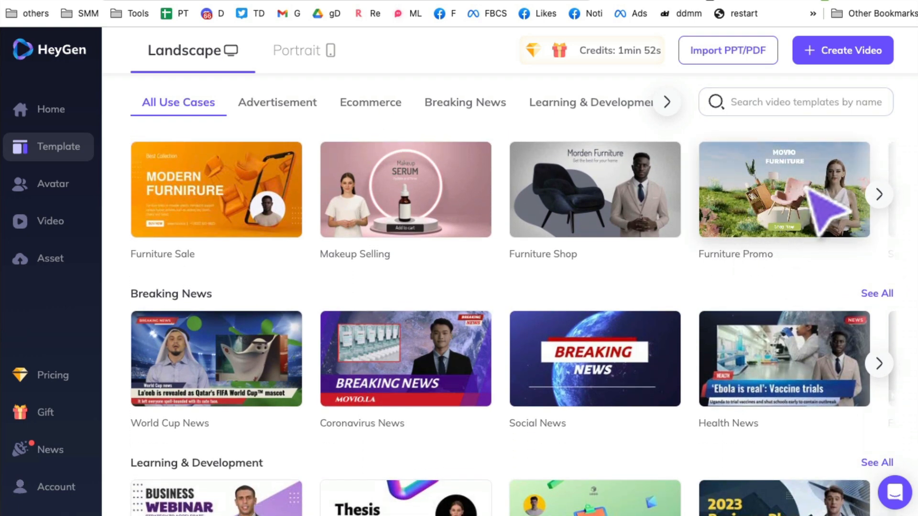
mouse_move(591, 361)
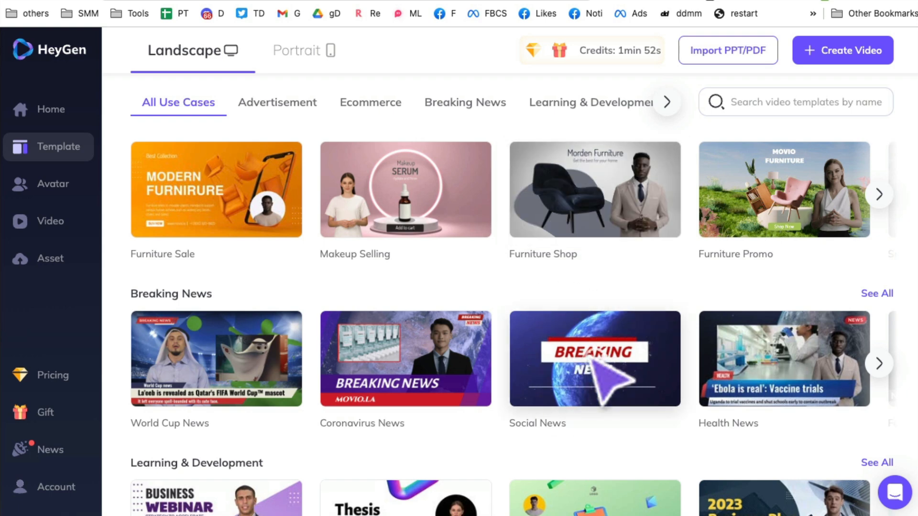
scroll("down", 3)
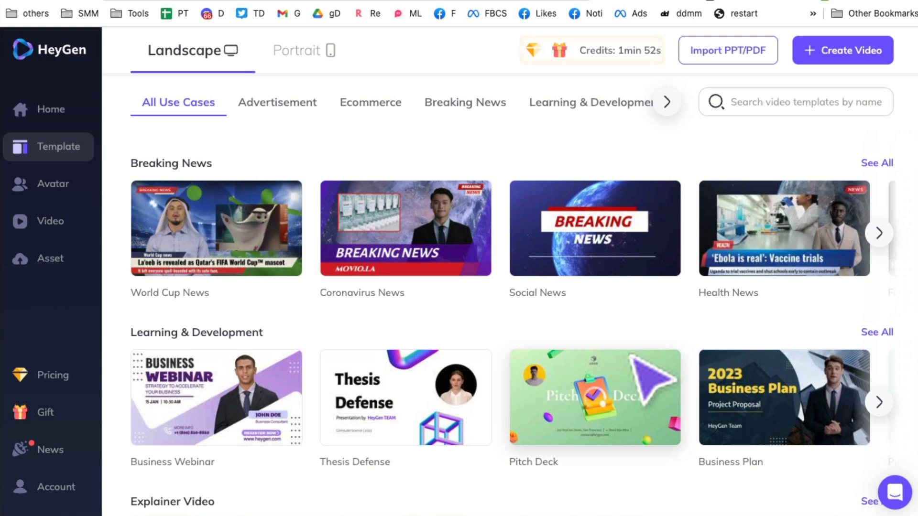
scroll("down", 3)
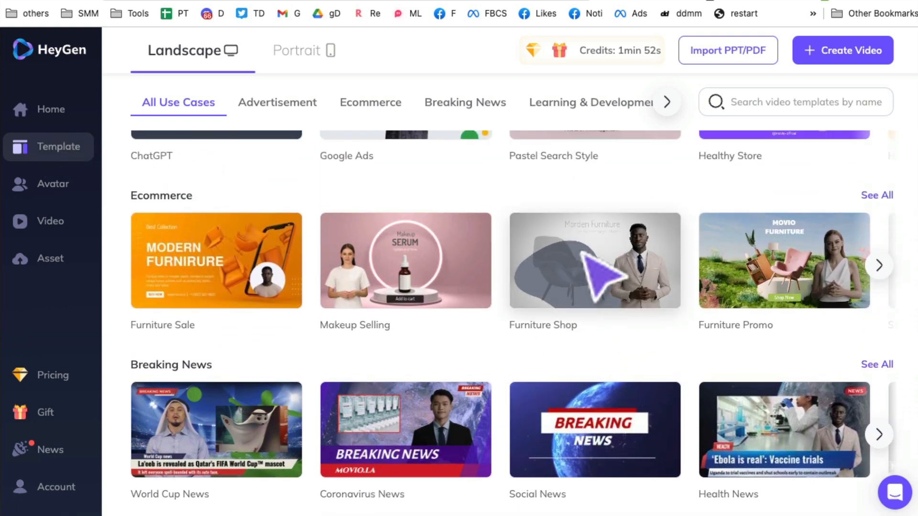
left_click(594, 260)
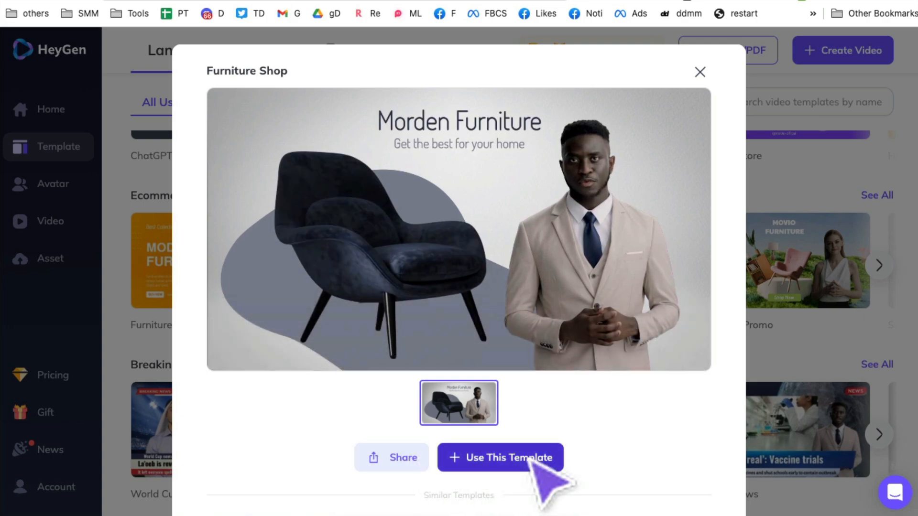
- Use the Furniture Shop template and discard the ChatGPT touch-up of its narration script
left_click(499, 457)
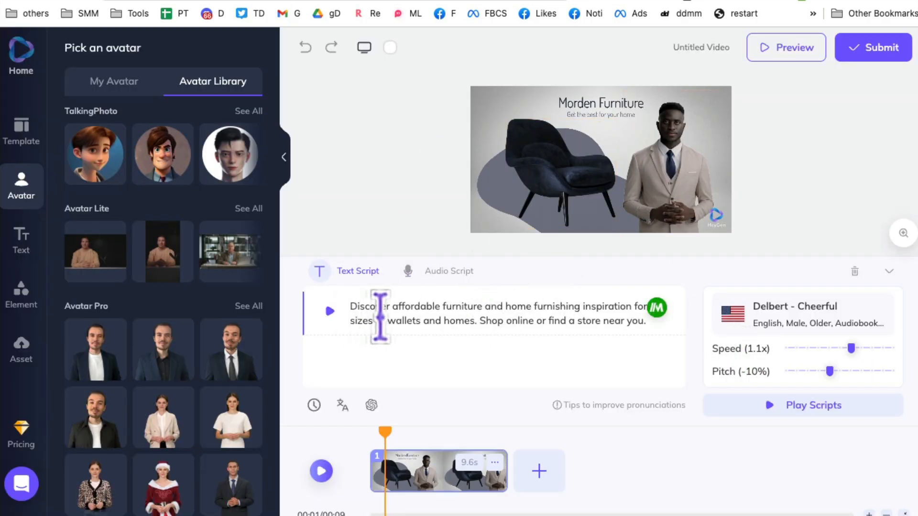
triple_click(491, 310)
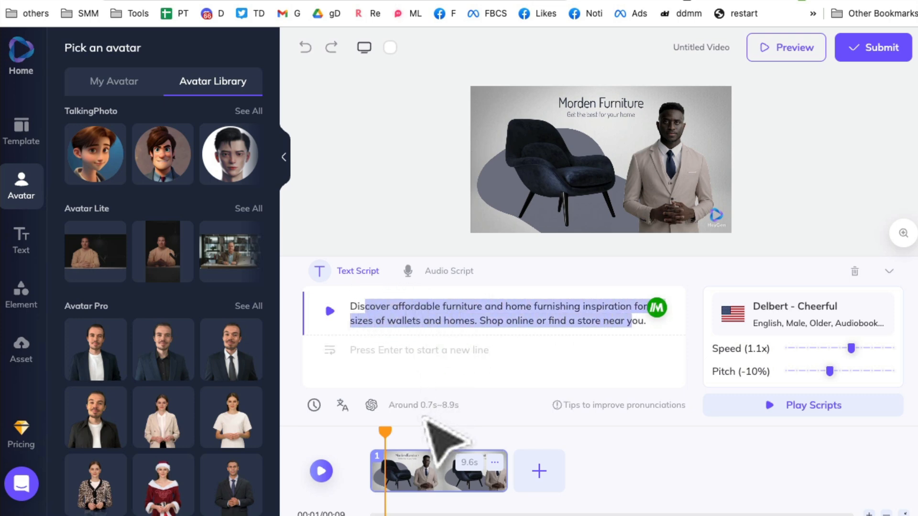
left_click(370, 405)
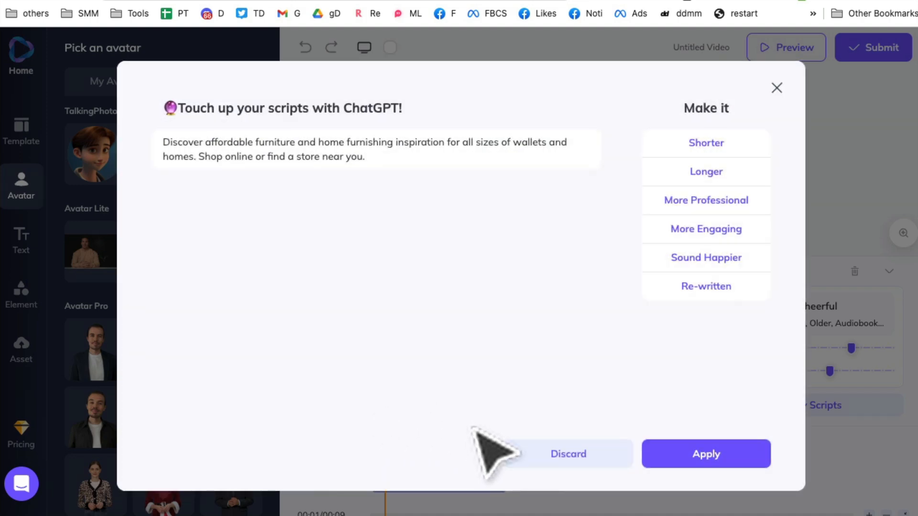
left_click(567, 454)
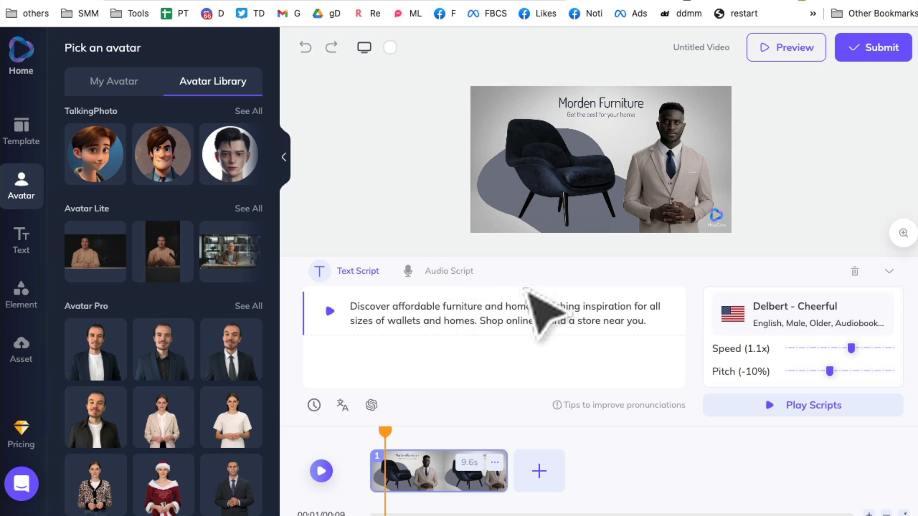
mouse_move(446, 164)
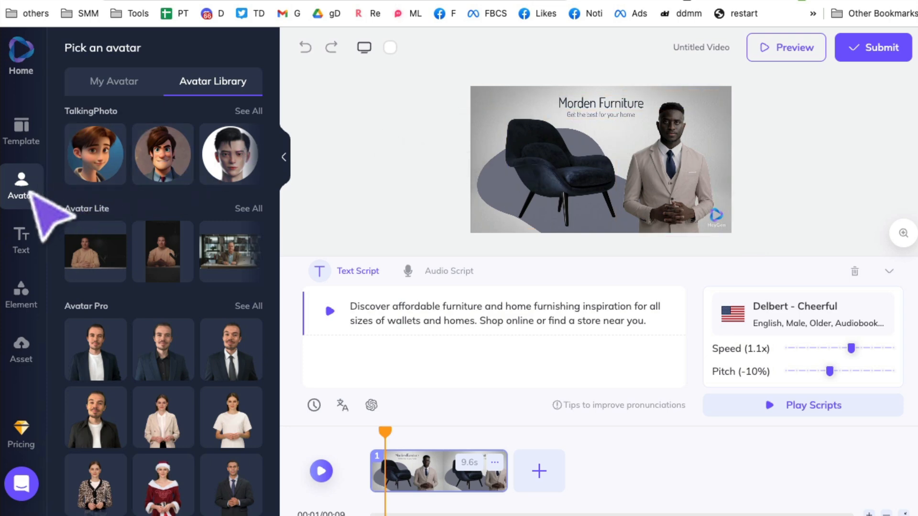
- Show the editor's Add template gallery with Advertisement, Ecommerce and Social Media categories
left_click(21, 132)
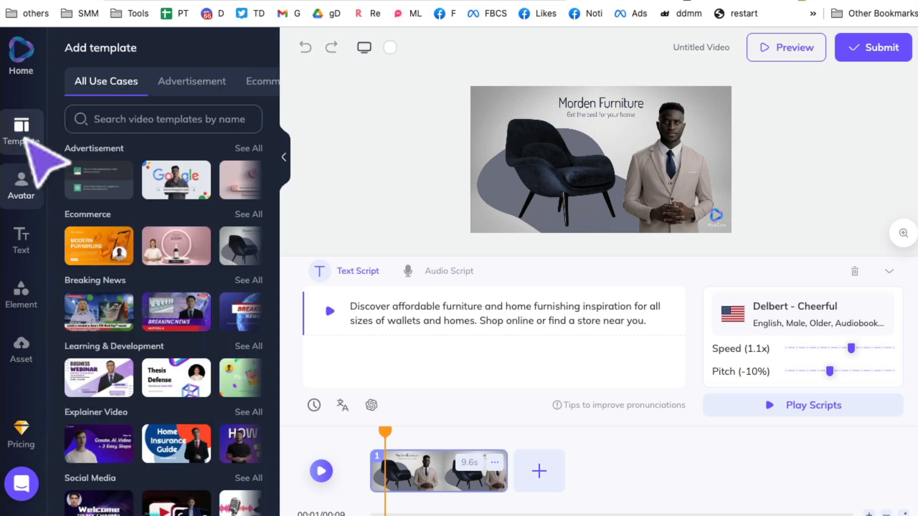
scroll("down", 3)
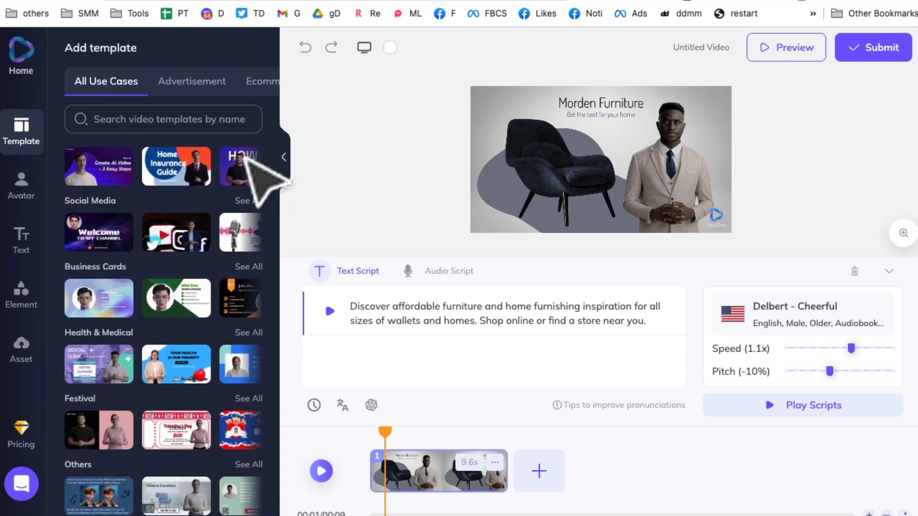
mouse_move(767, 246)
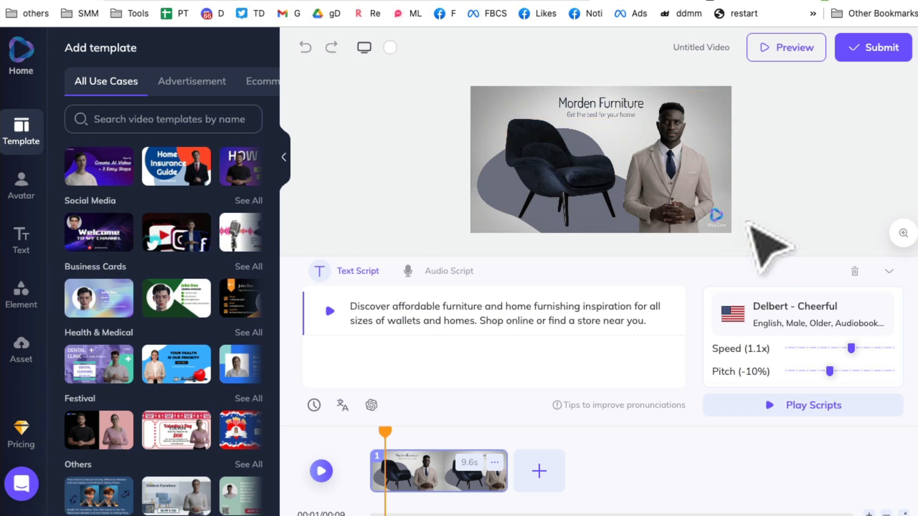
mouse_move(786, 47)
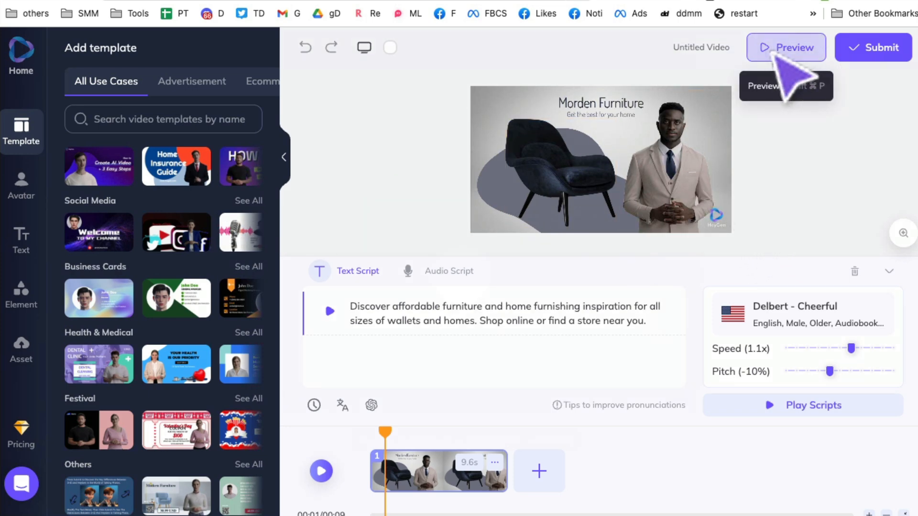
left_click(786, 48)
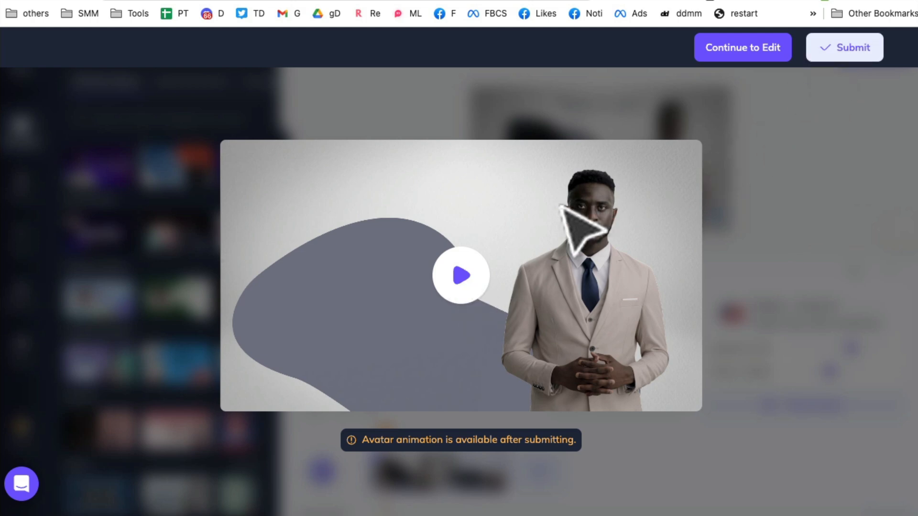
left_click(461, 276)
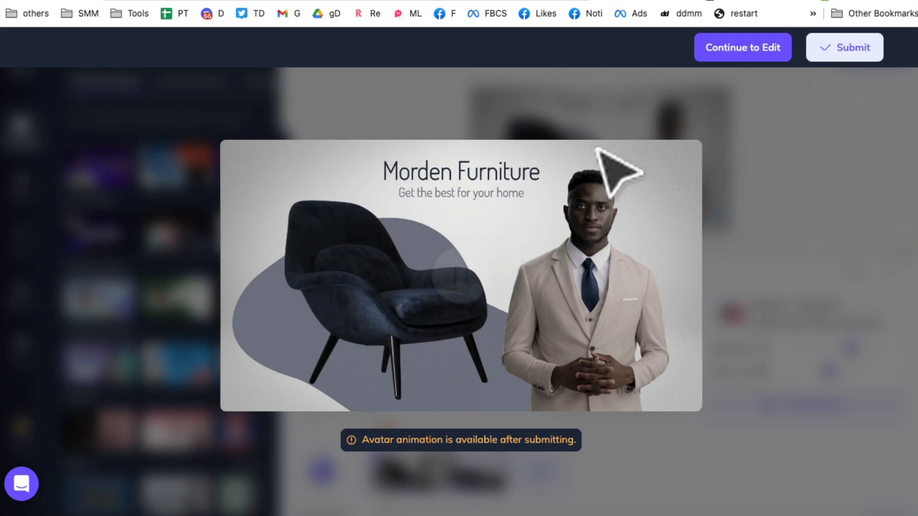
mouse_move(480, 317)
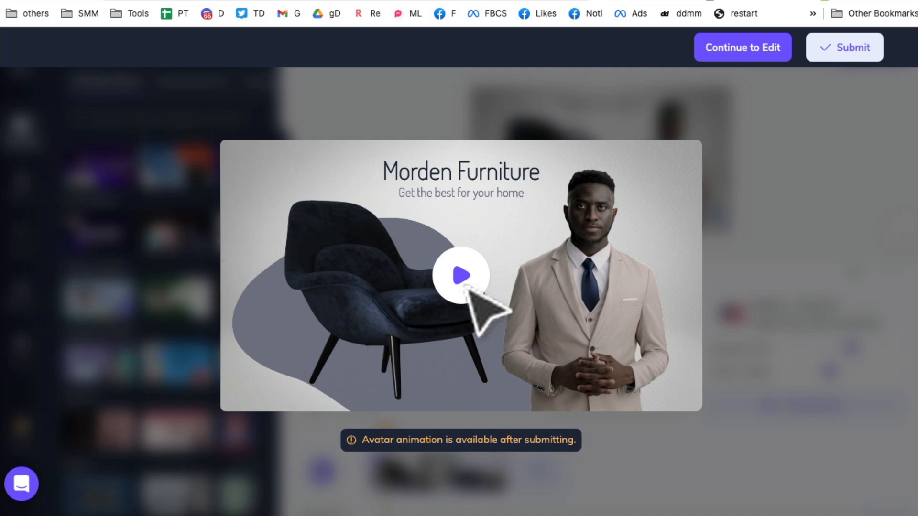
left_click(742, 48)
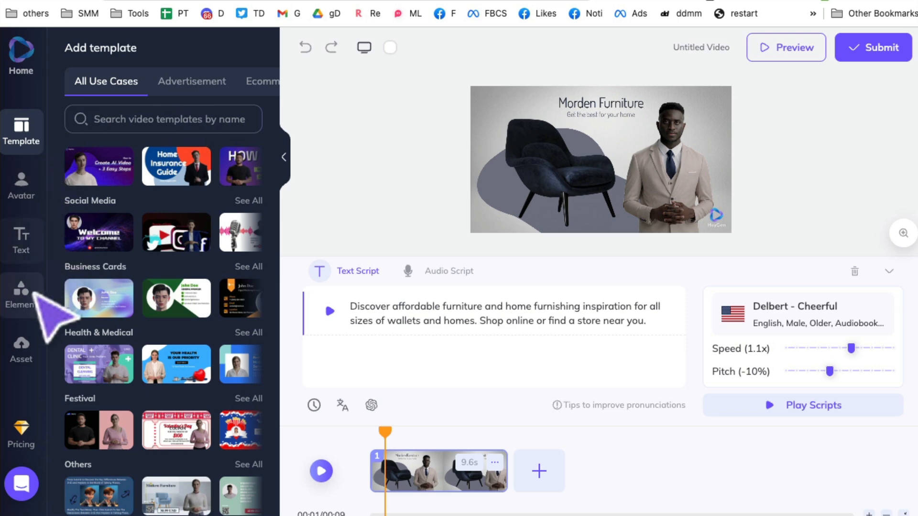
mouse_move(64, 348)
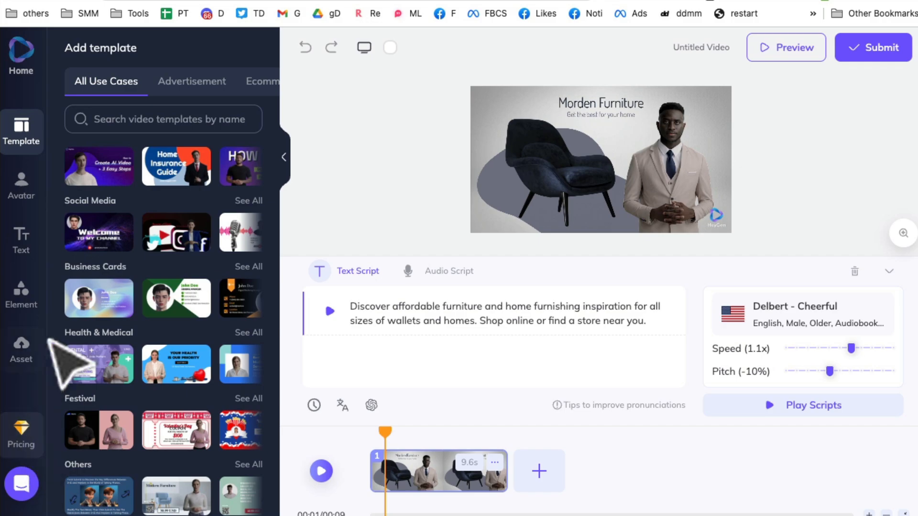
- Return to the HeyGen home dashboard and bring the TalkingPhoto portraits into view
left_click(20, 55)
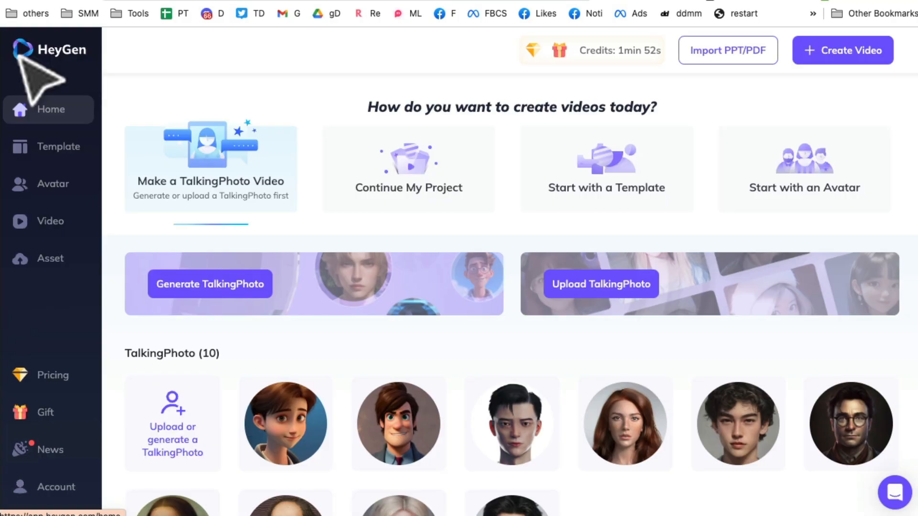
mouse_move(463, 275)
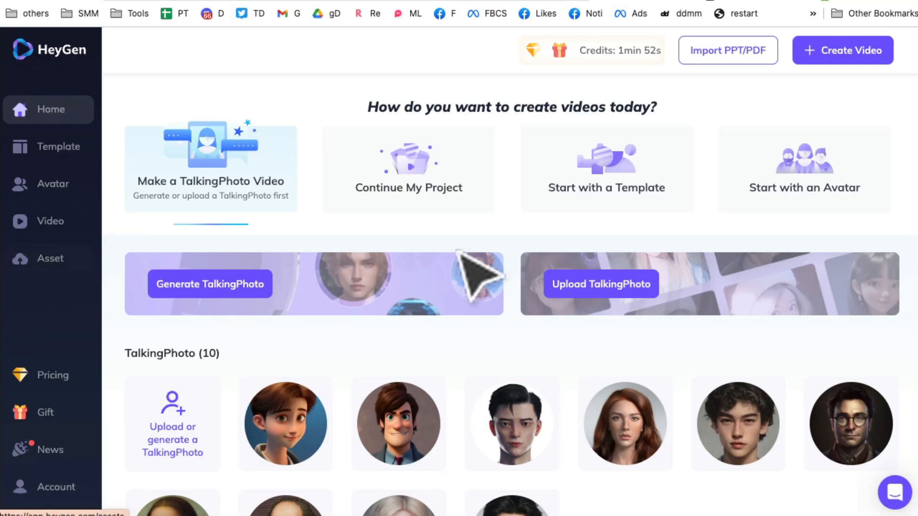
scroll("down", 3)
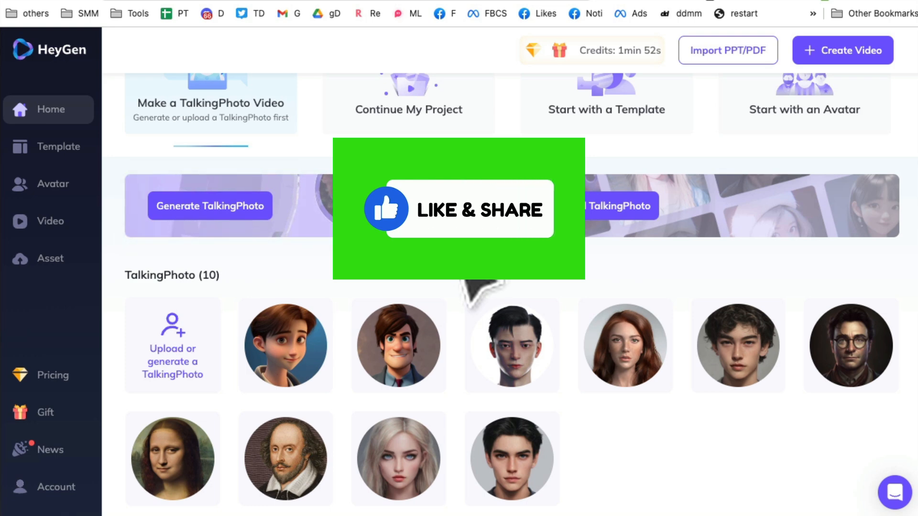